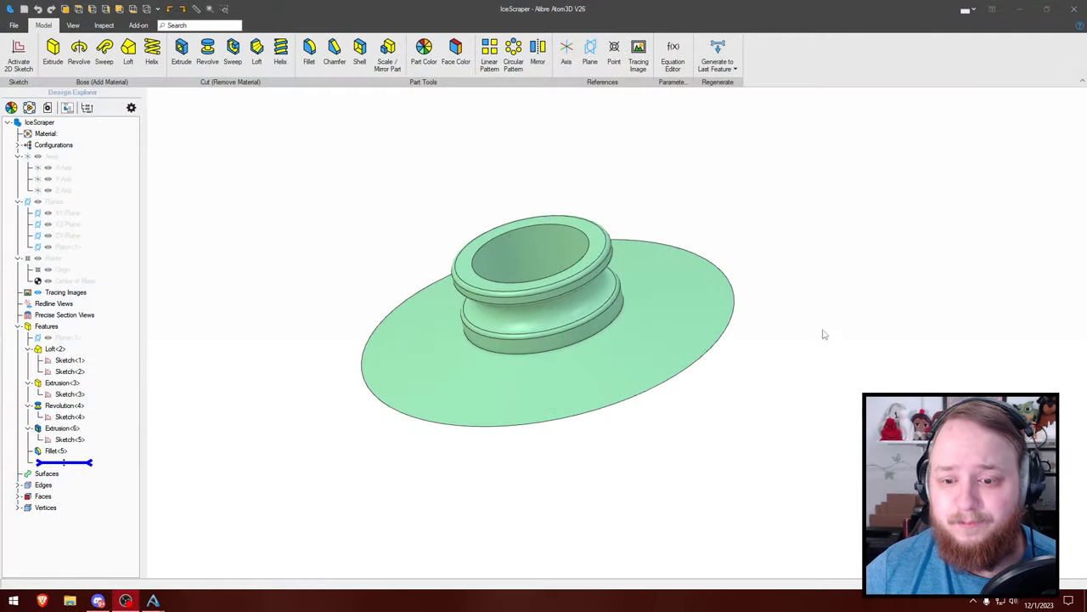
Inspect the old model from several angles and roll it back to just the base disc
left_click_drag(825, 334, 713, 323)
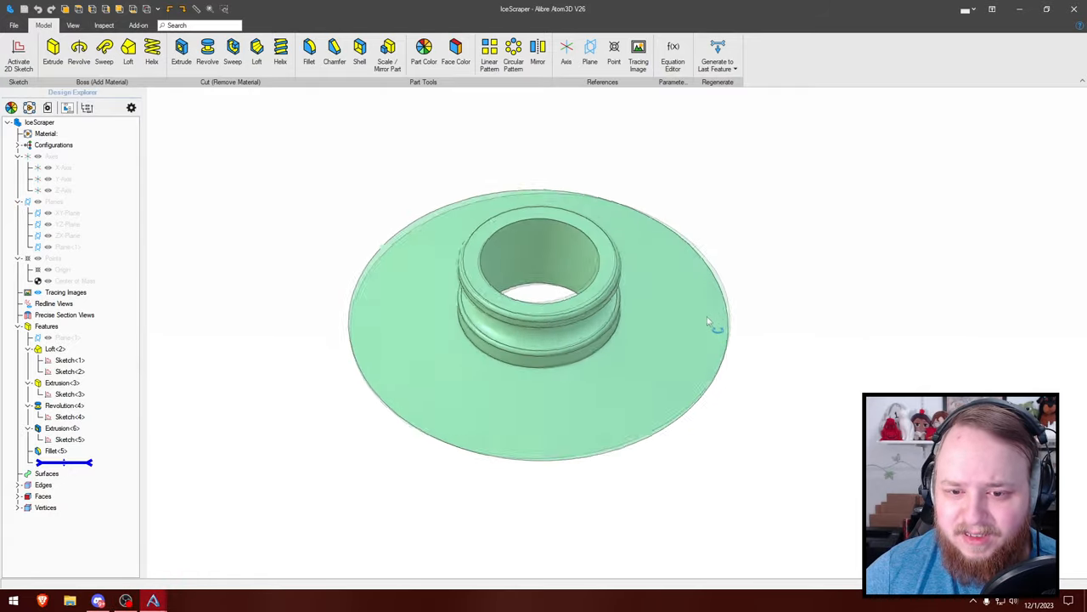
left_click_drag(711, 321, 649, 355)
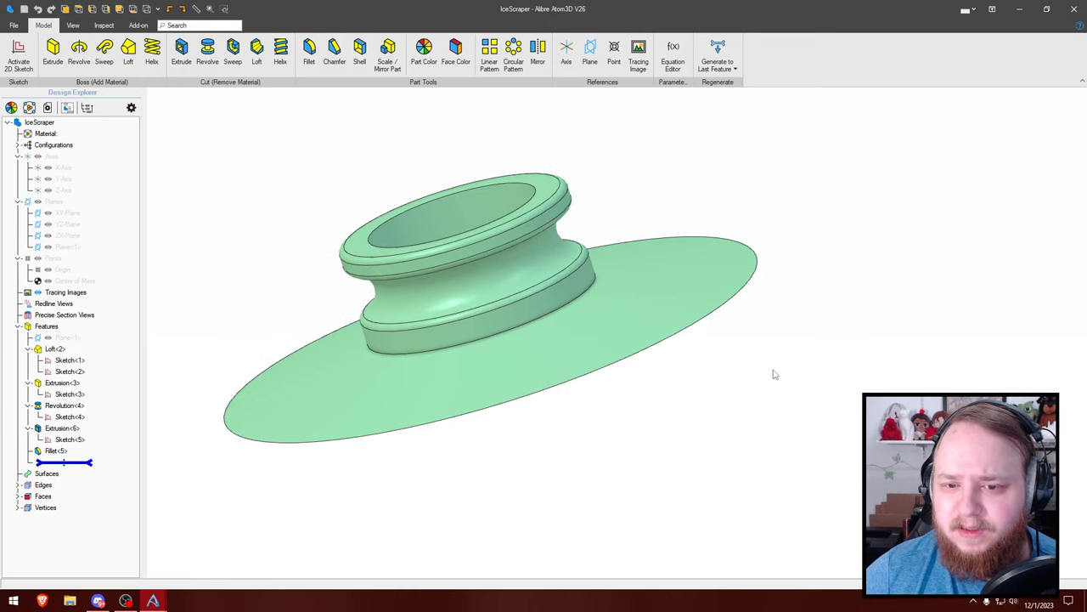
left_click_drag(773, 375, 750, 378)
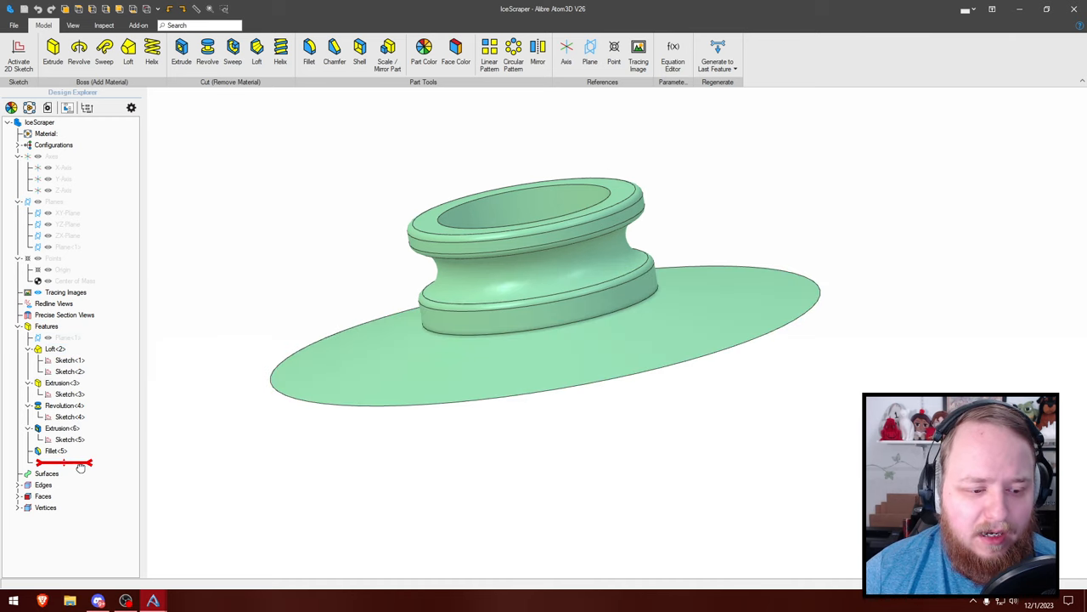
left_click(54, 349)
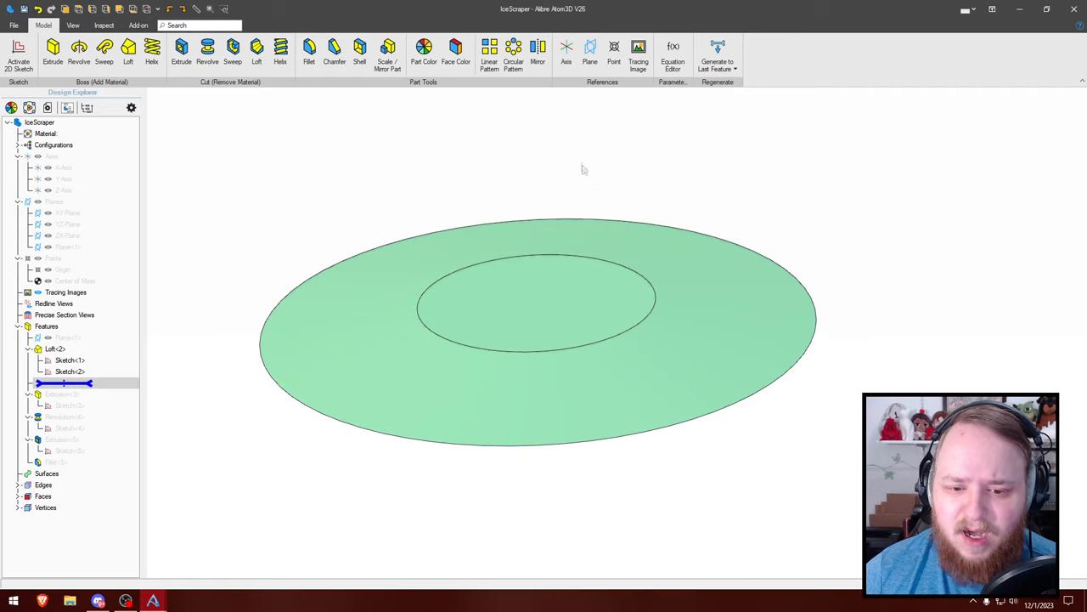
left_click_drag(584, 168, 935, 263)
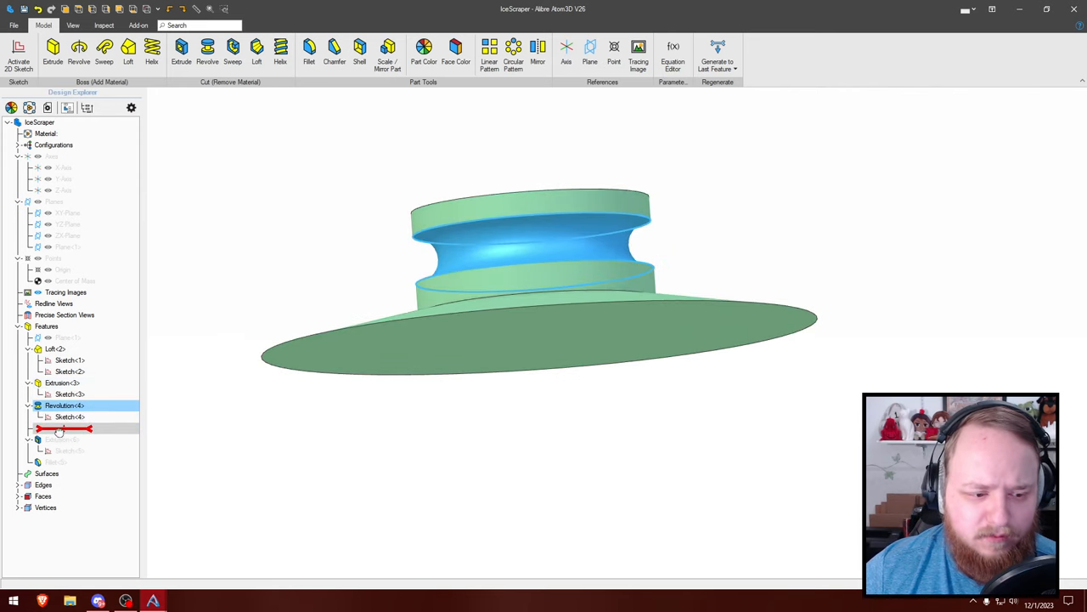
left_click(65, 404)
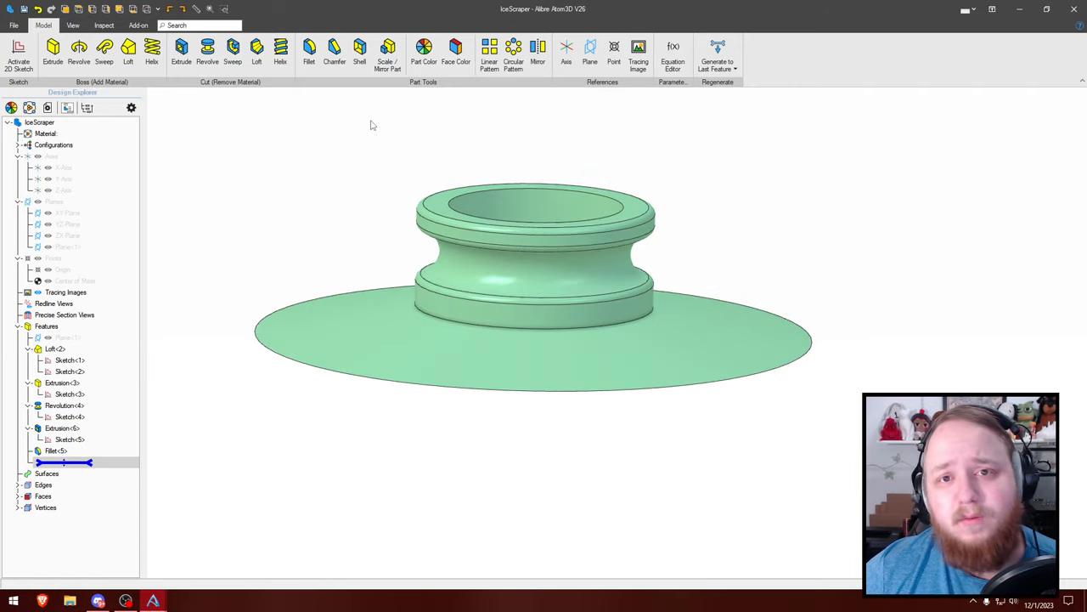
mouse_move(177, 352)
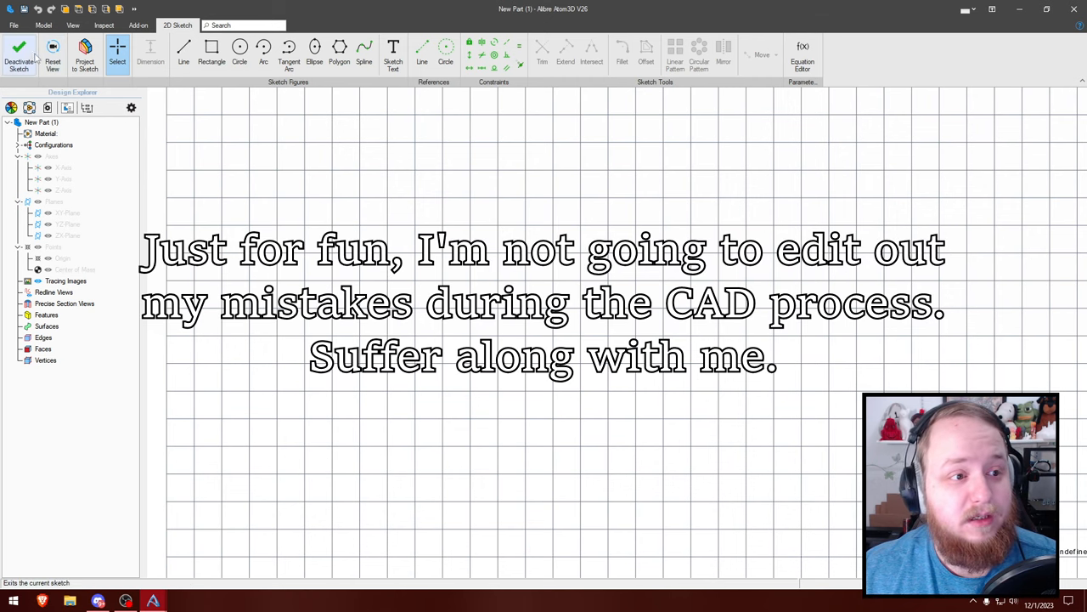
Return to the 3D view, face a reference plane squarely and activate a 2D sketch on it
left_click(18, 54)
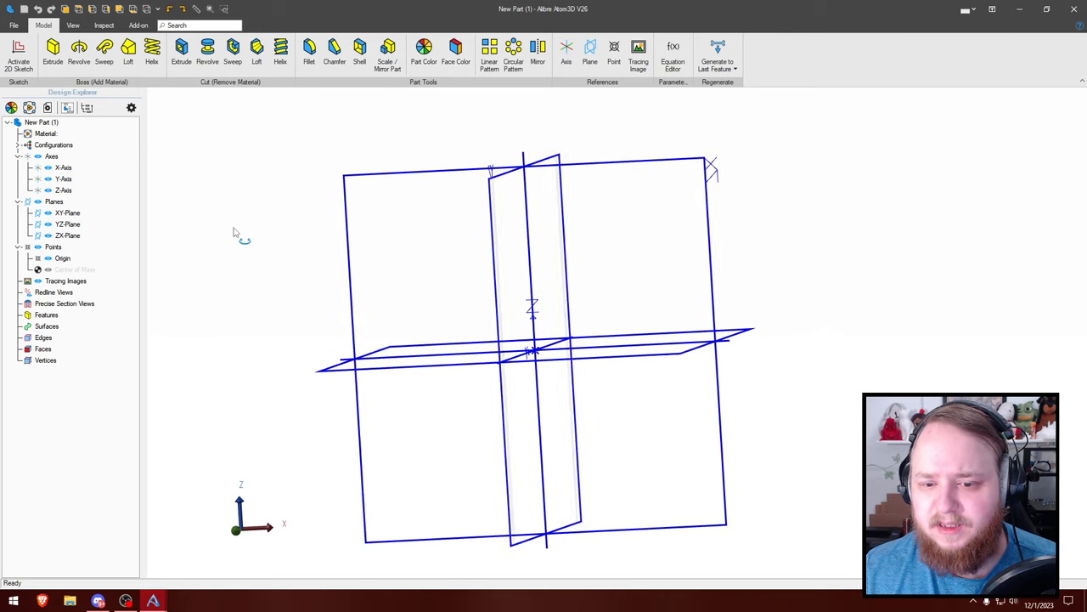
left_click_drag(238, 238, 415, 221)
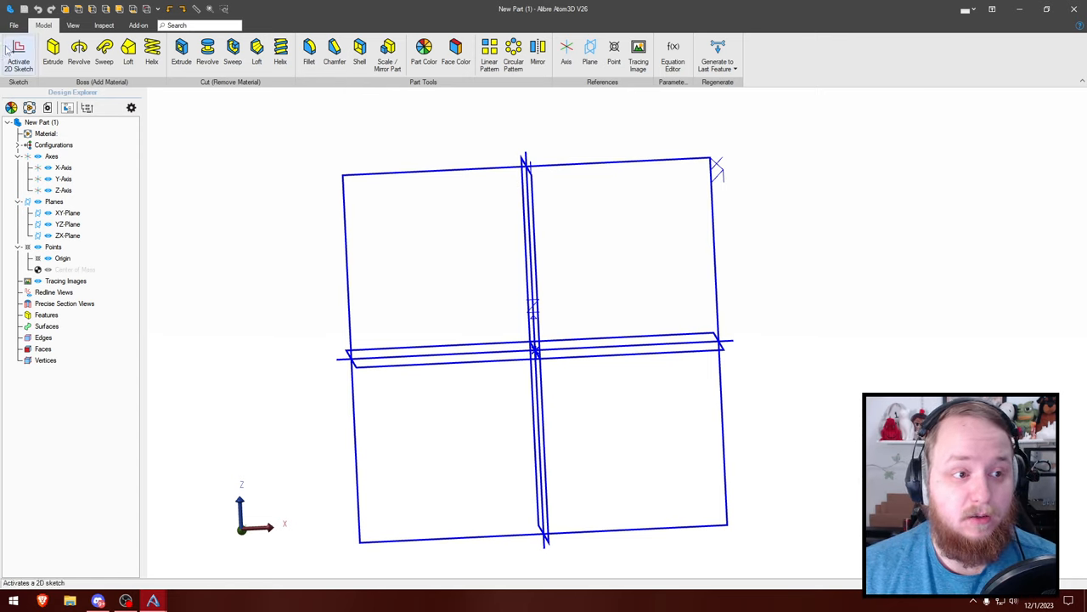
left_click(68, 234)
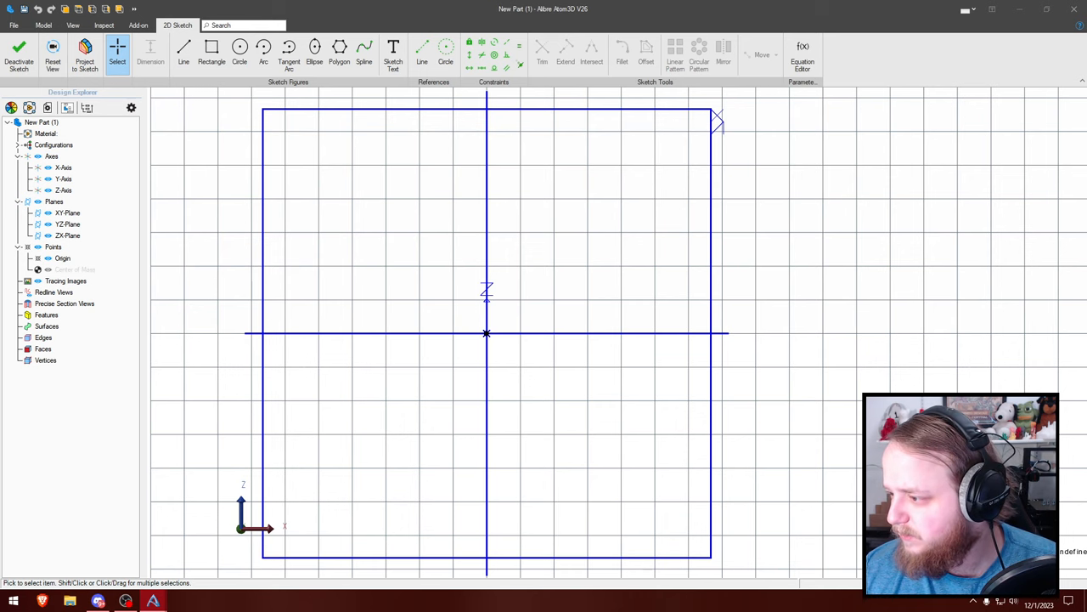
mouse_move(769, 387)
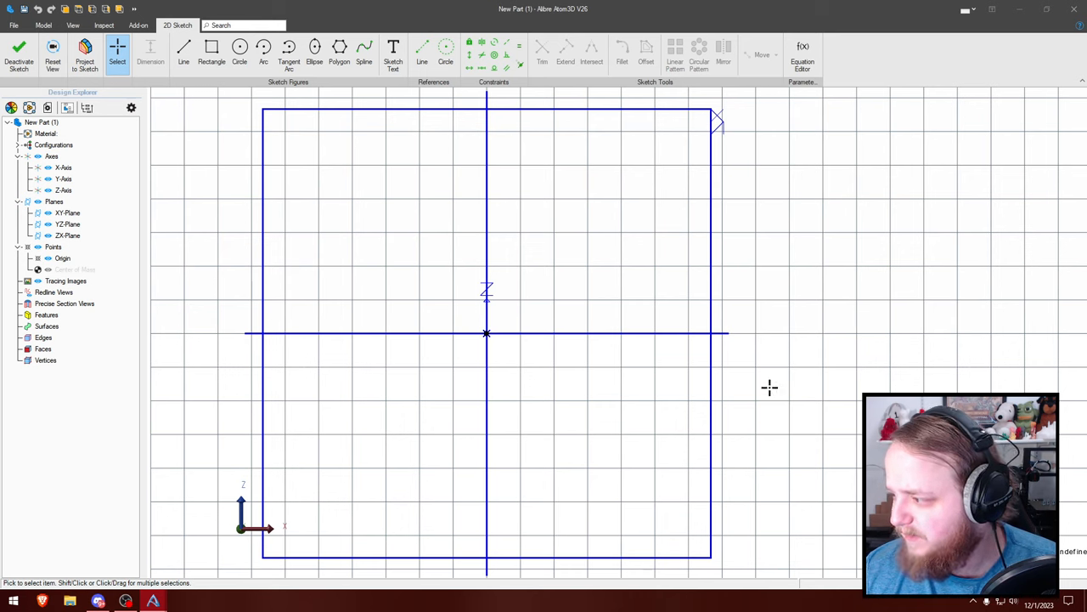
mouse_move(489, 293)
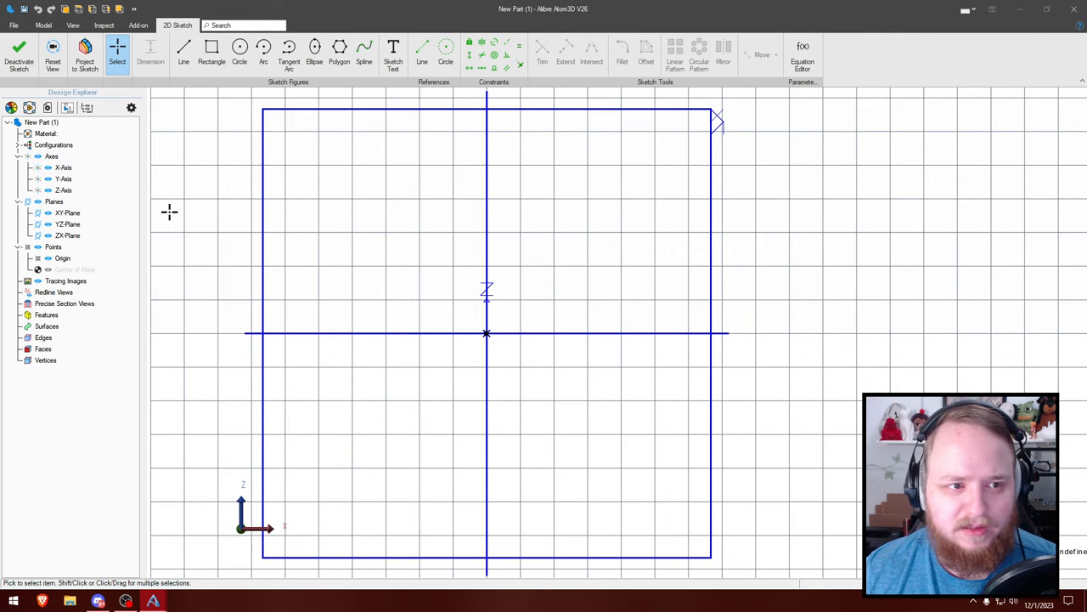
Draw a horizontal line from the origin dimensioned 27.5 and 87.5 and constrain it horizontal
left_click(184, 51)
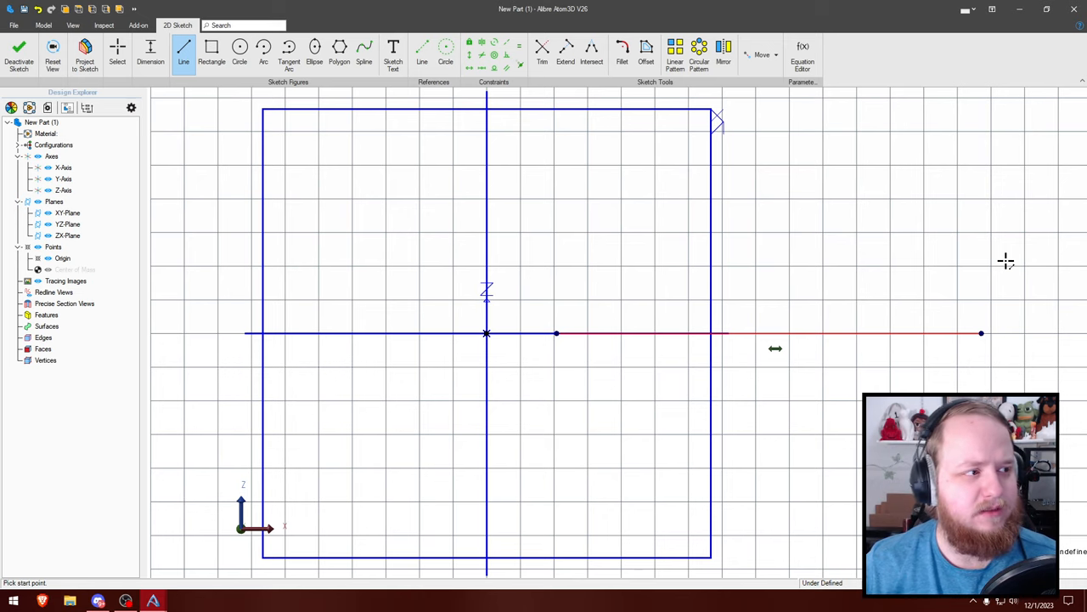
mouse_move(993, 242)
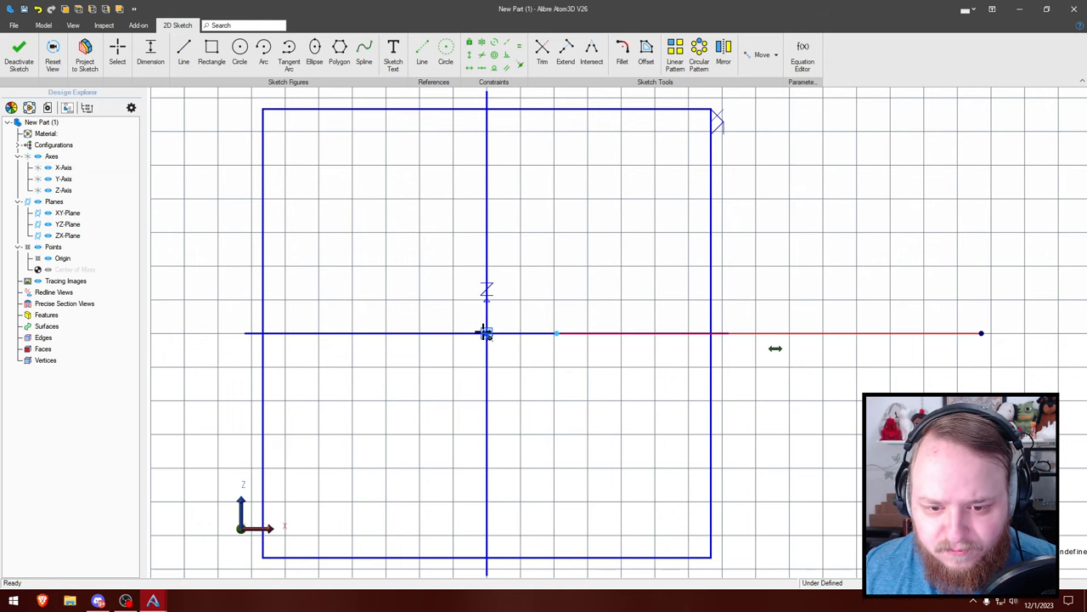
left_click(486, 332)
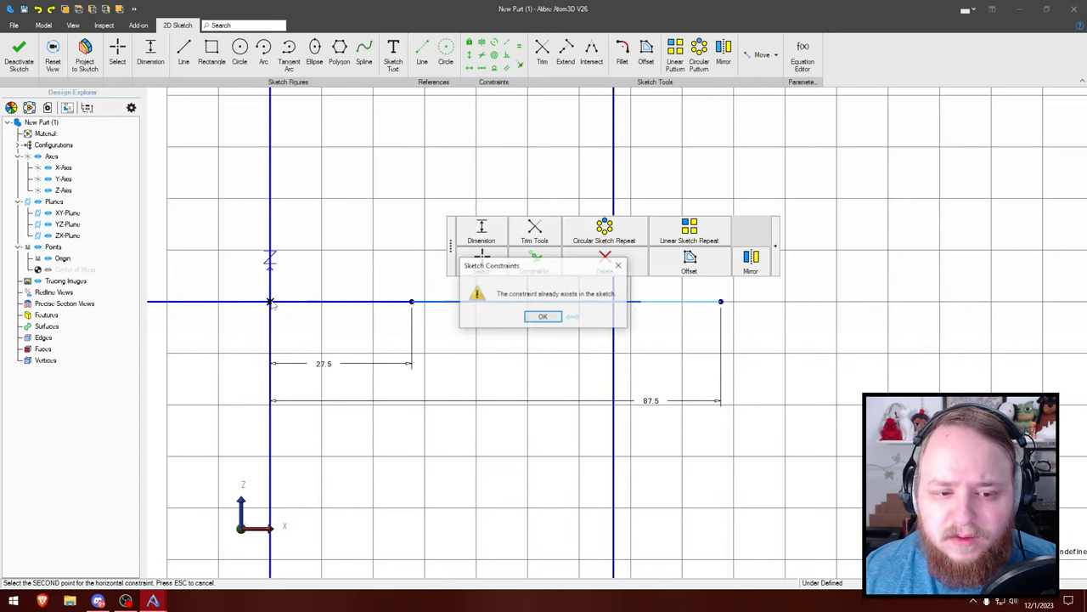
left_click(544, 316)
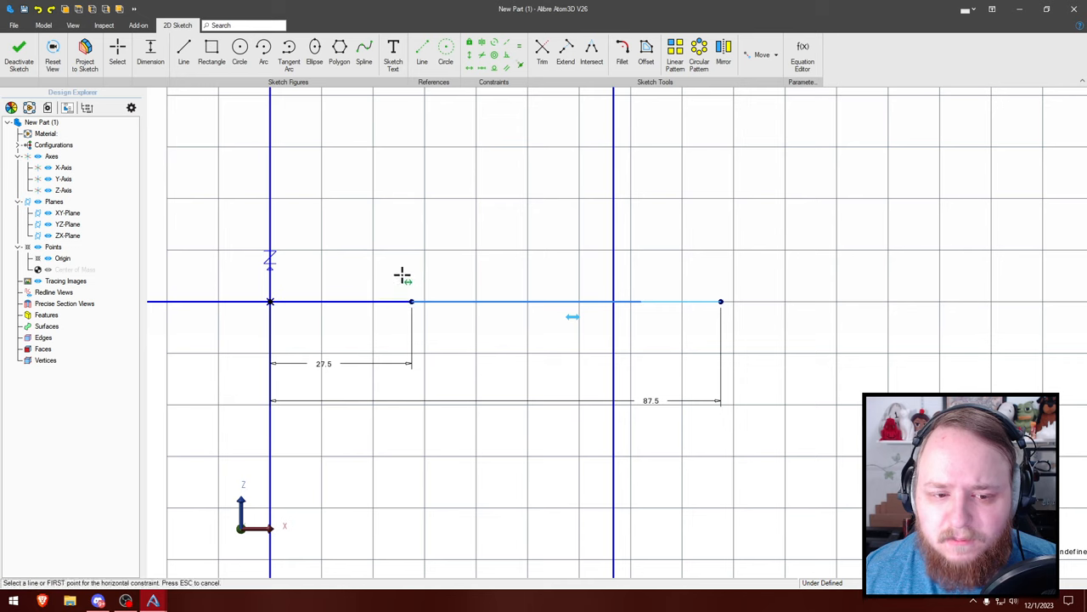
left_click(270, 302)
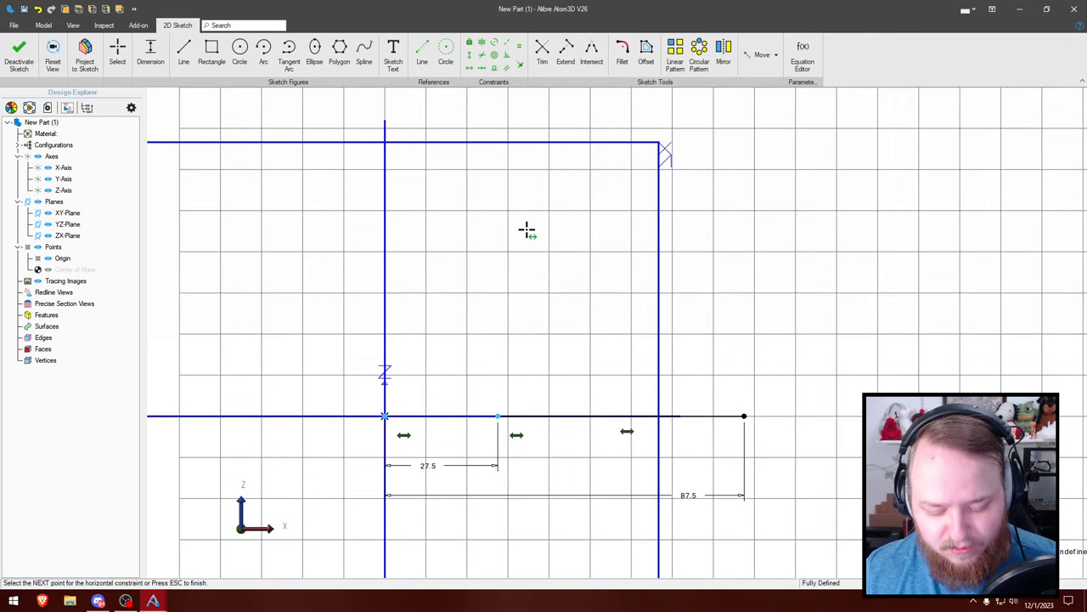
Draw the sloped top edge dimensioned 10 and begin the vertical segment at its end
left_click(183, 51)
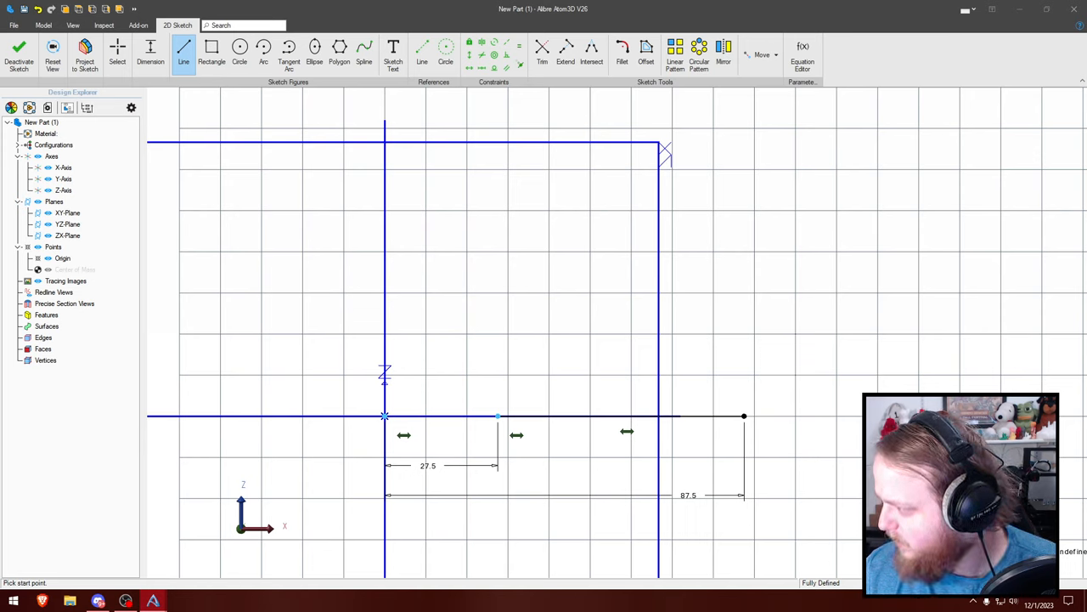
mouse_move(506, 384)
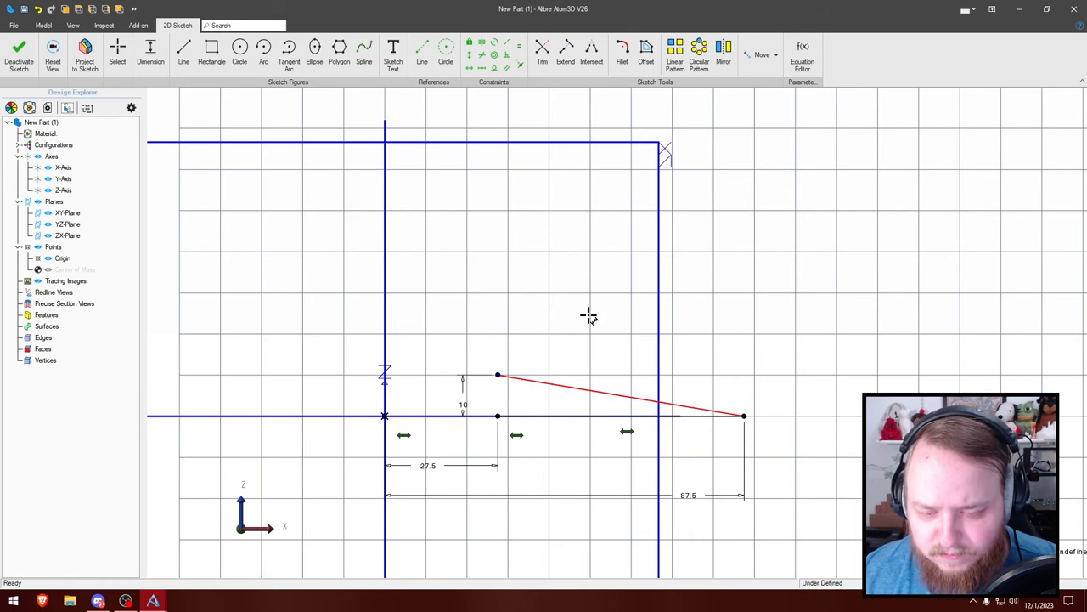
mouse_move(561, 281)
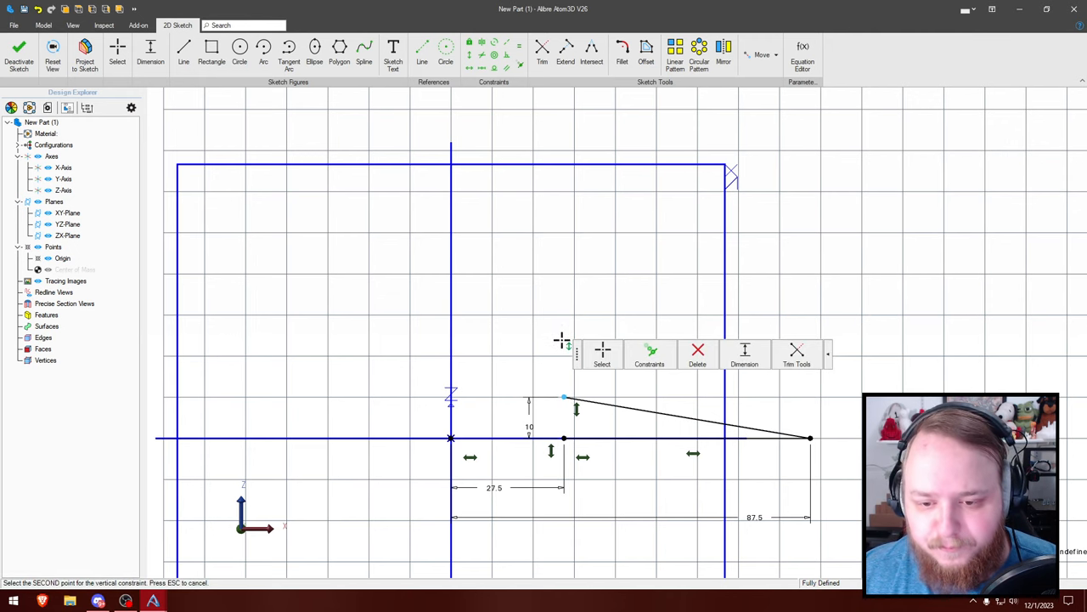
left_click(184, 51)
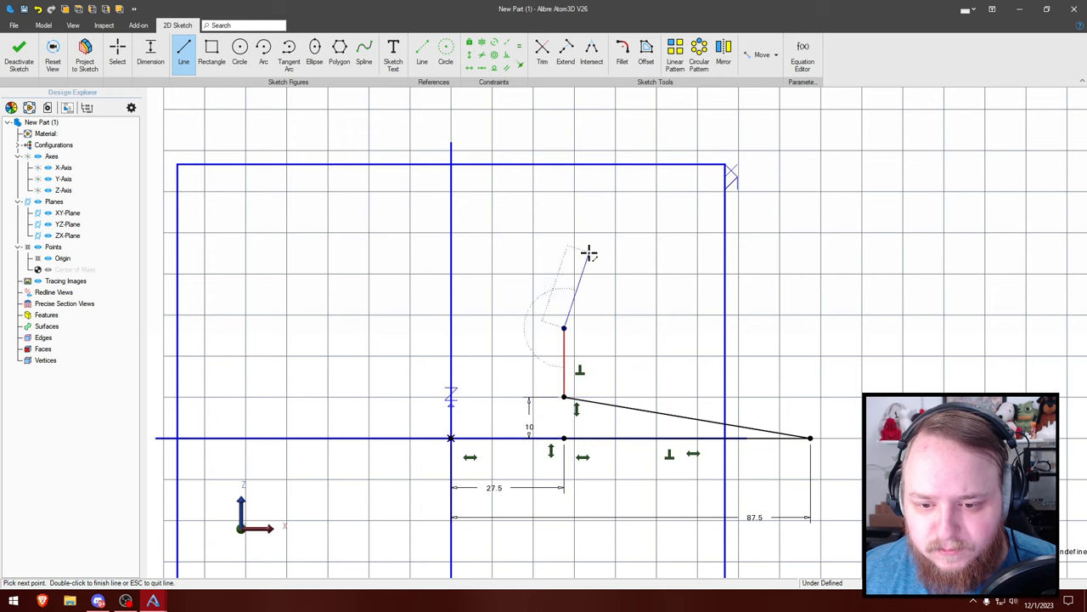
Finish the short upright edge and cap it with a half-circle arc of radius 7.5
left_click(263, 51)
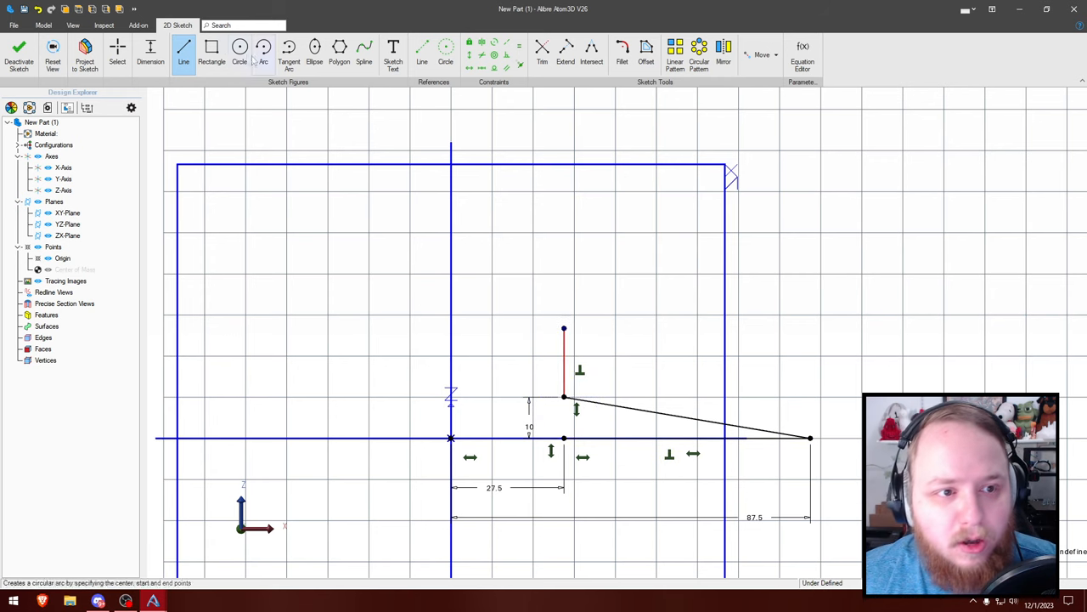
left_click(263, 51)
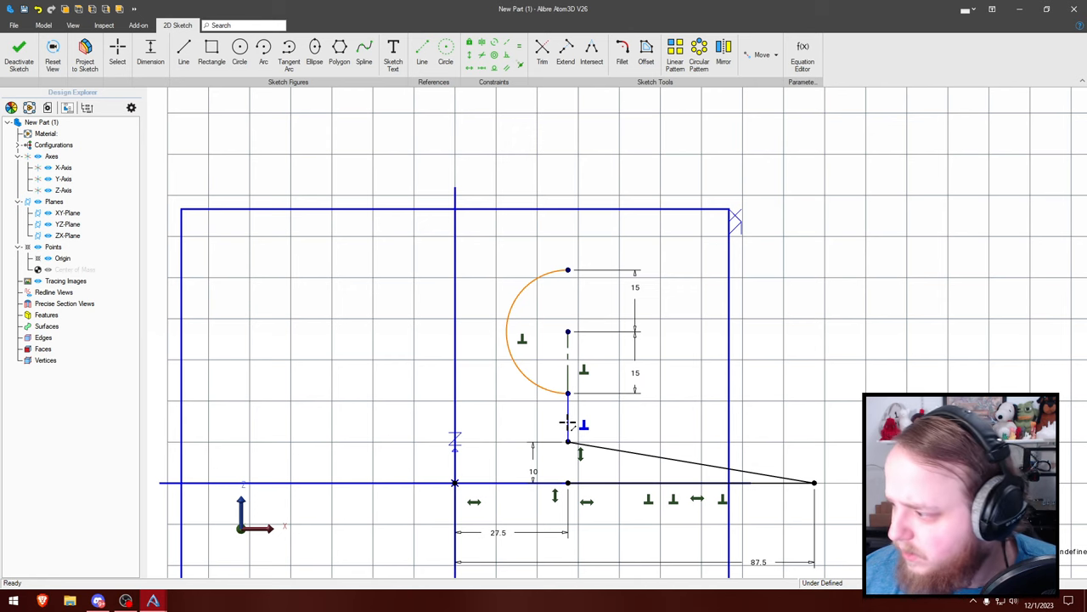
left_click(568, 270)
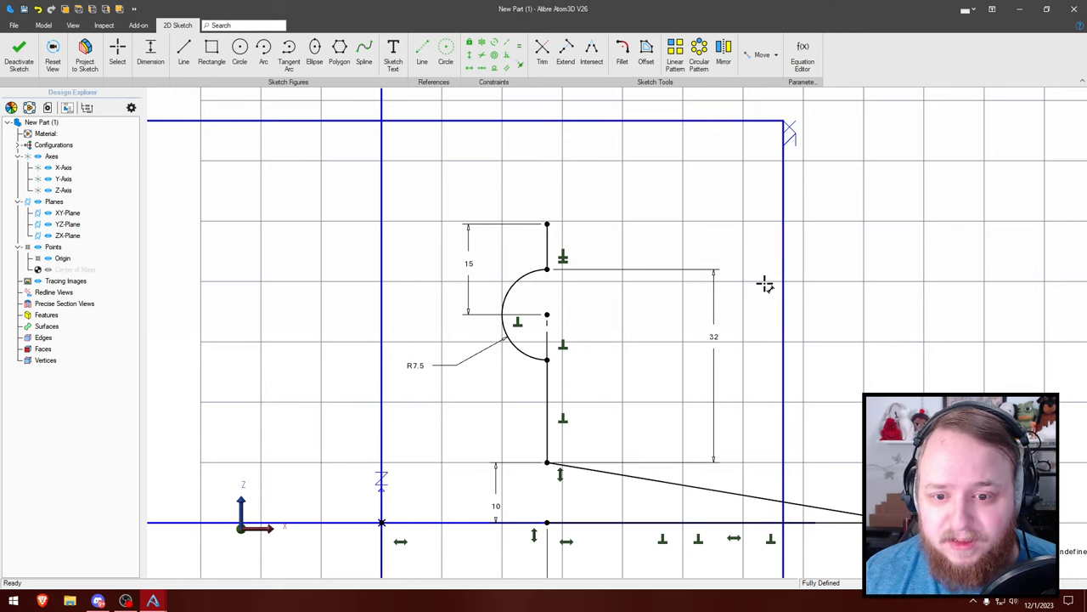
mouse_move(785, 288)
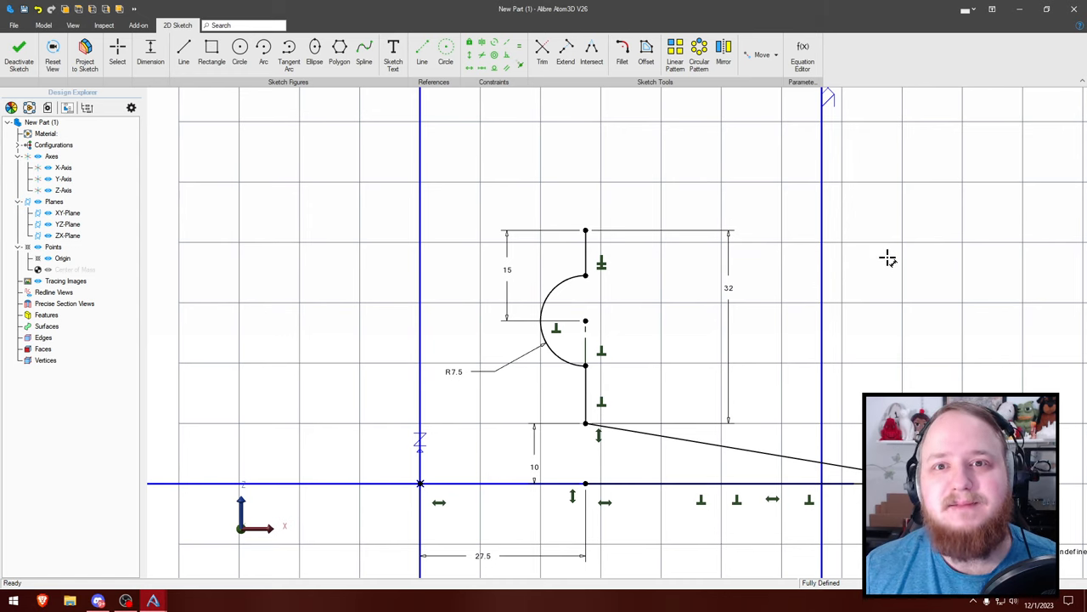
mouse_move(790, 255)
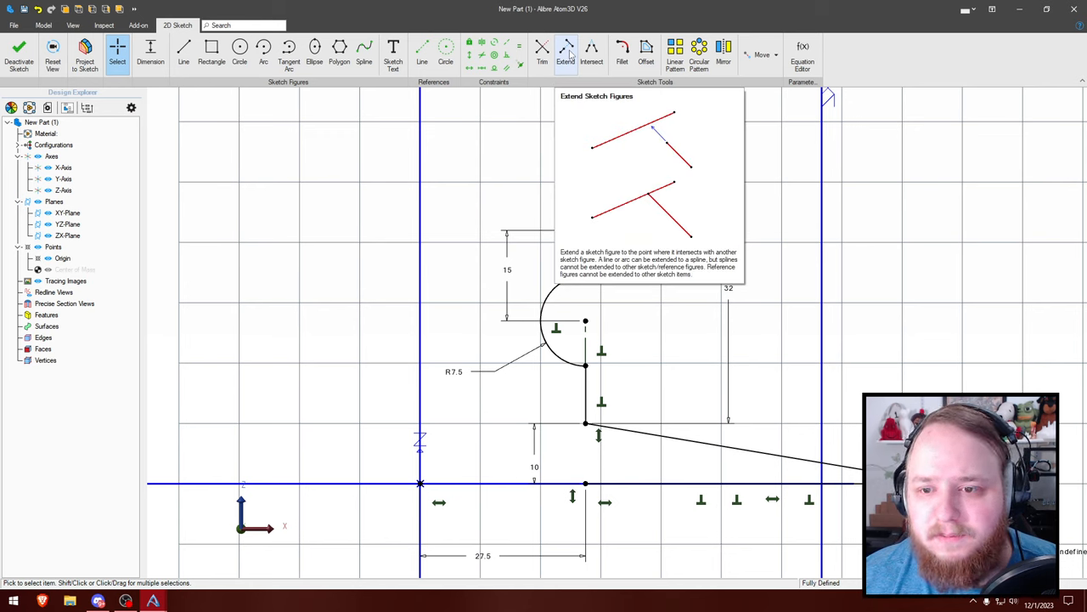
Extend the sloped base line and dimension 37.5 to the left base point so the sketch is fully defined
left_click(184, 51)
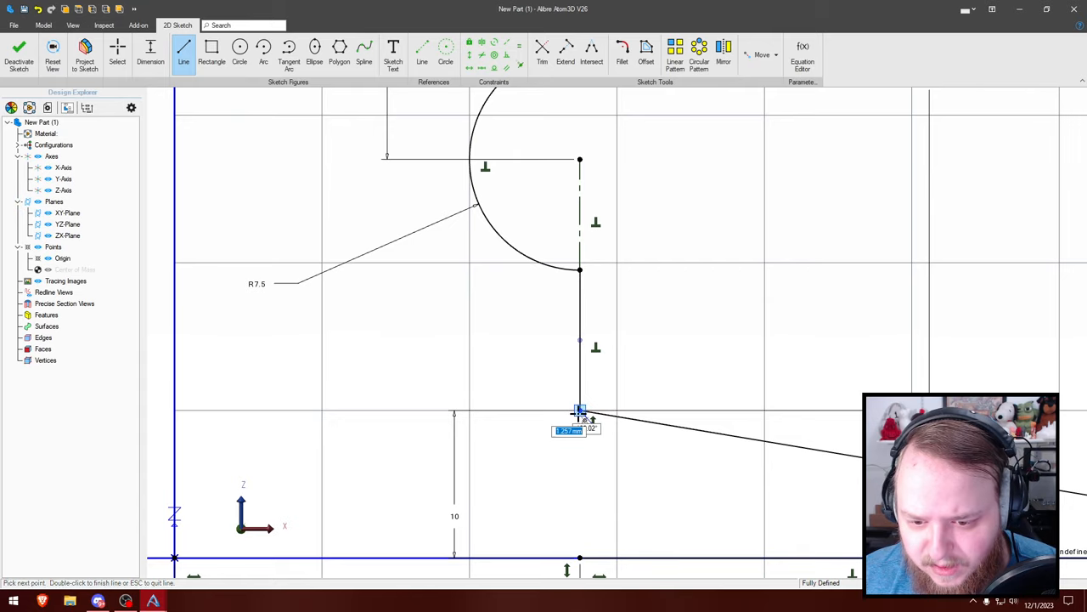
right_click(579, 413)
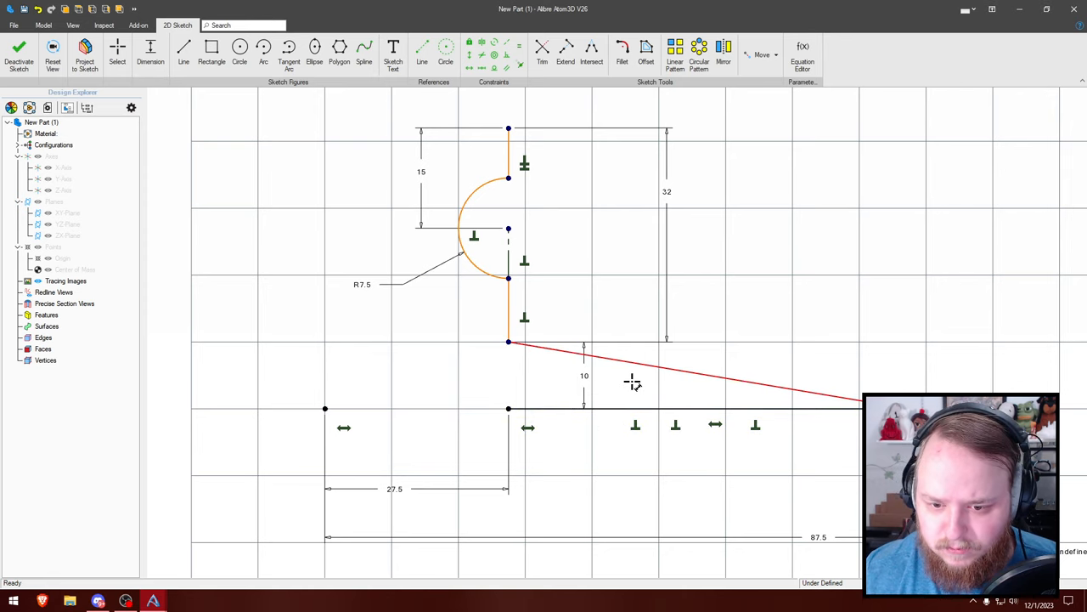
mouse_move(520, 357)
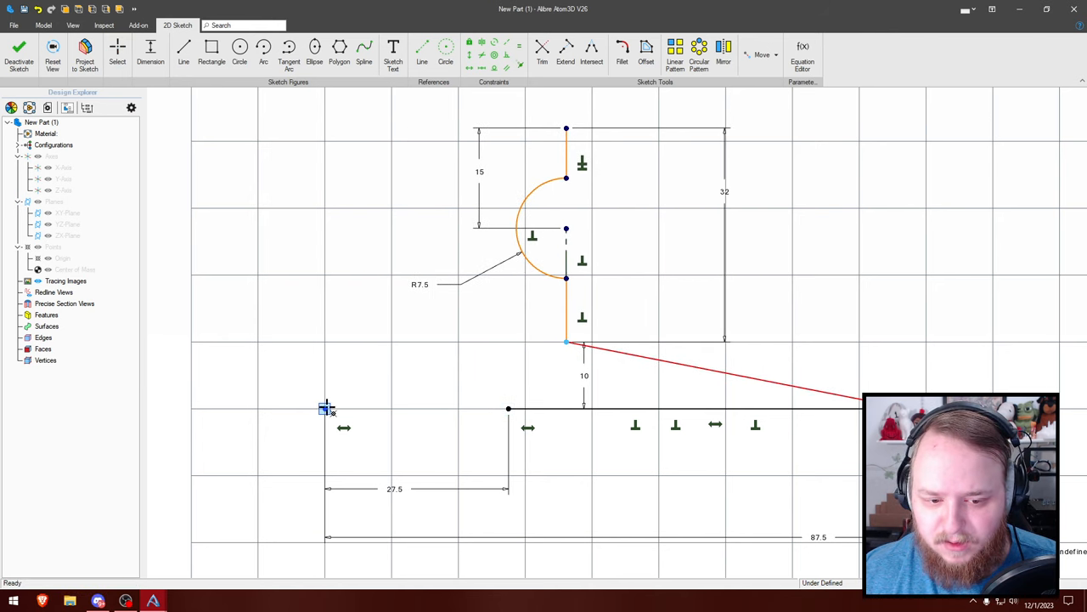
left_click(325, 408)
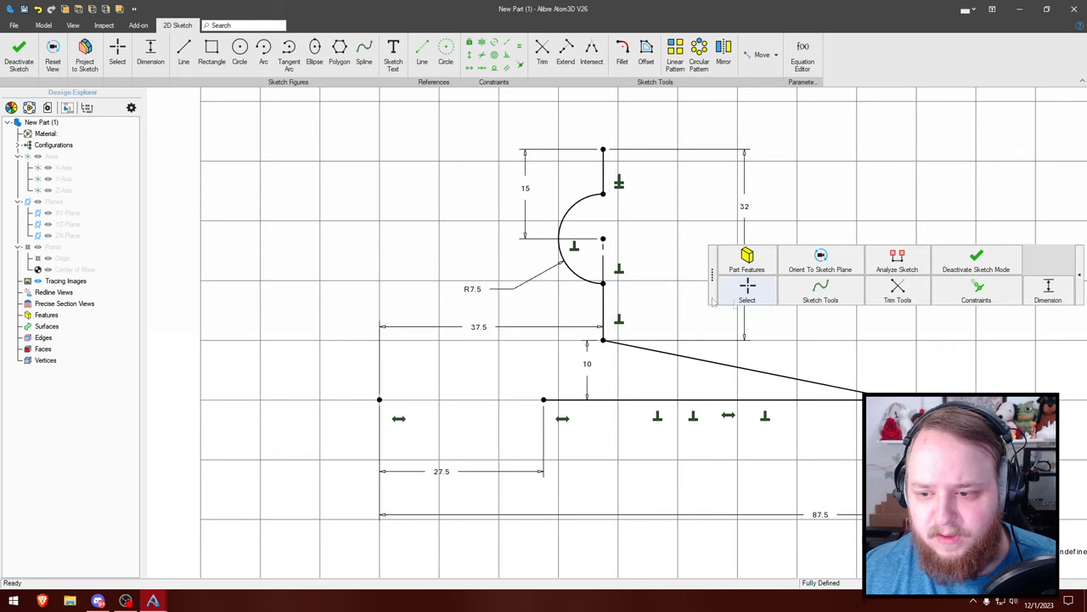
left_click(184, 47)
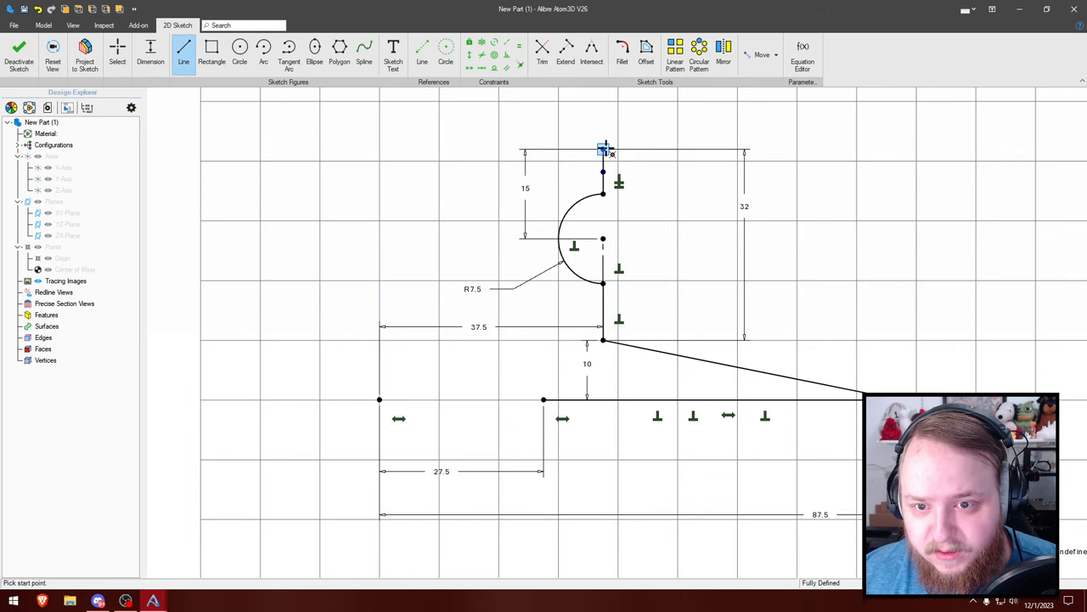
Close the profile with a final line from its top and leave the sketch
left_click(605, 151)
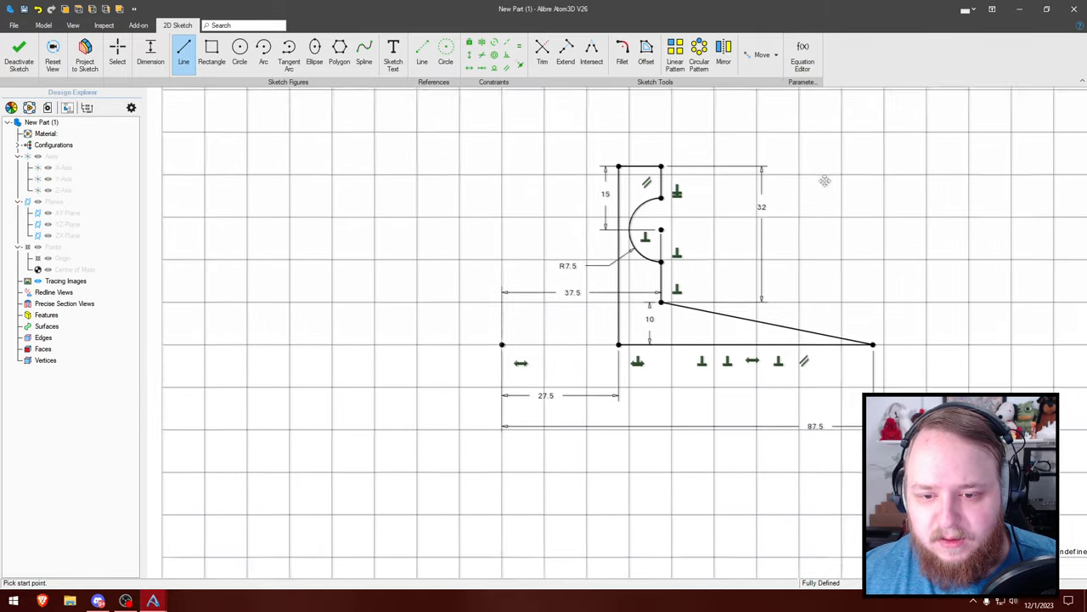
left_click(150, 53)
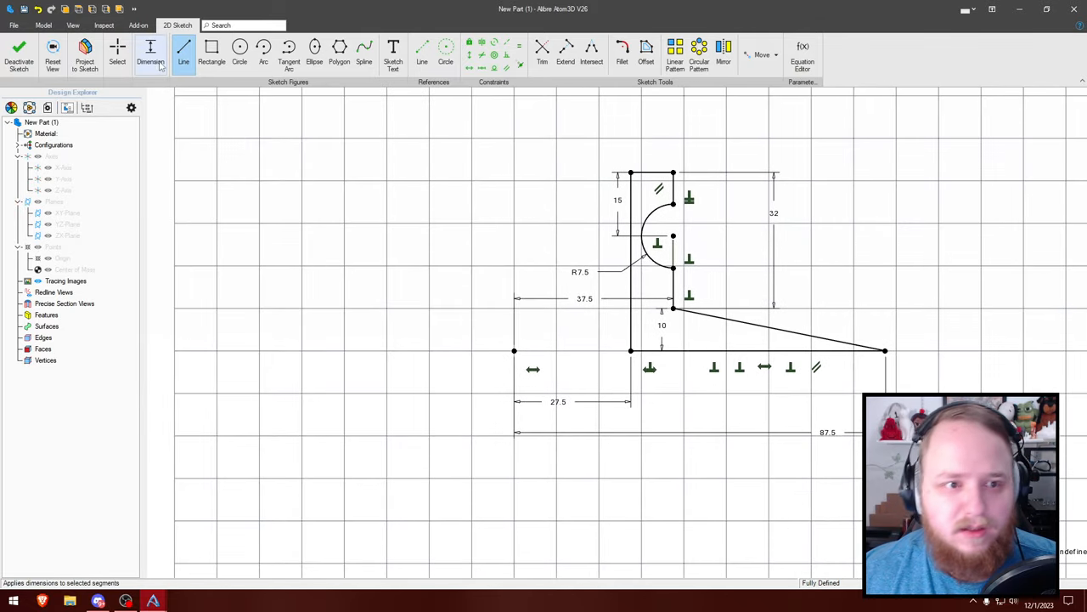
left_click(19, 54)
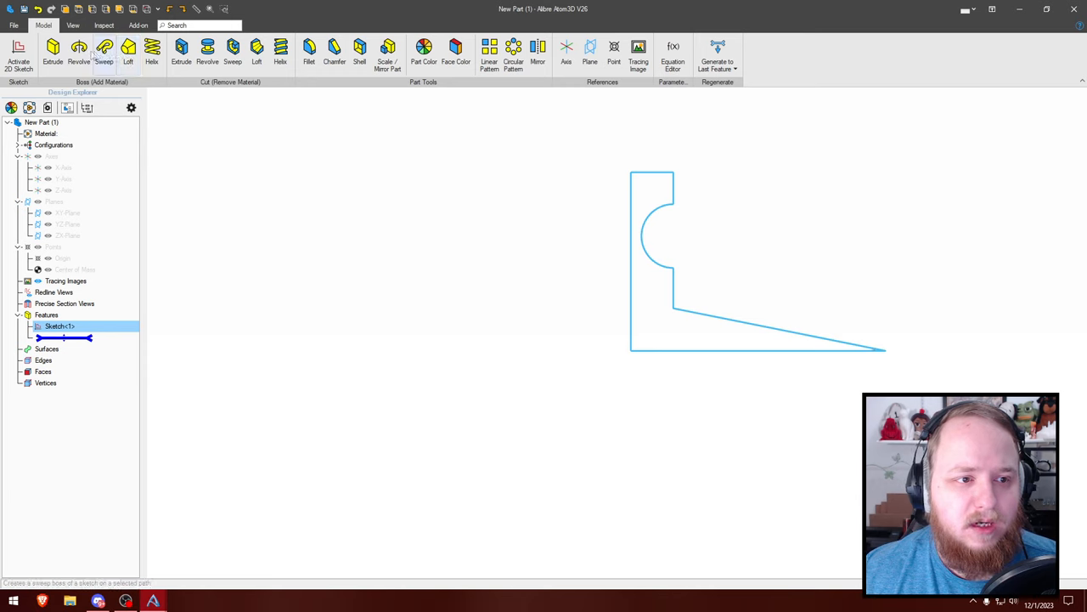
Revolve the closed profile around the Z axis into the solid scraper body
left_click(79, 51)
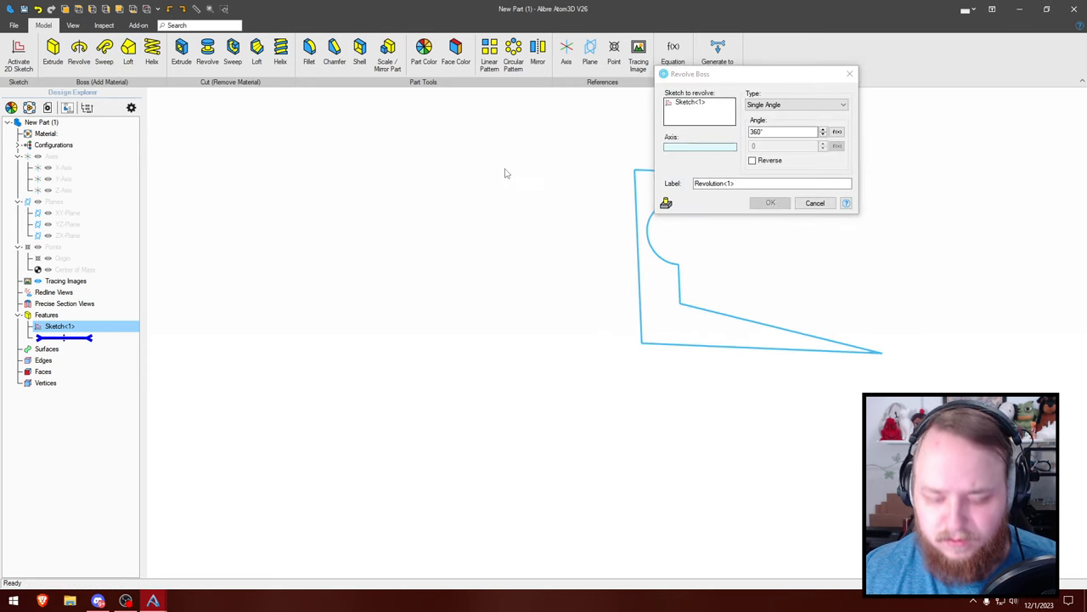
left_click(61, 190)
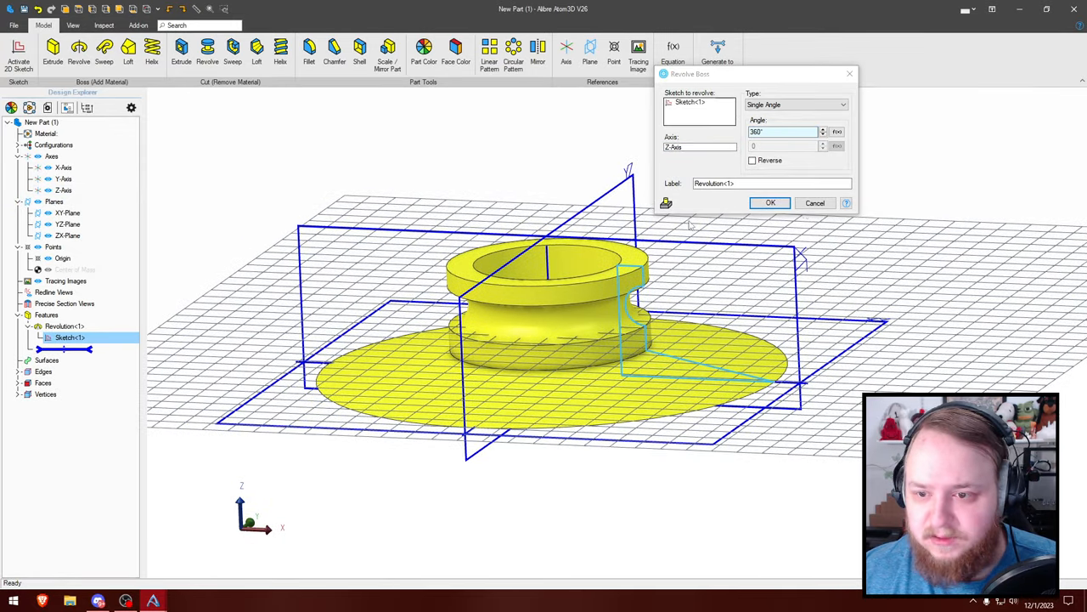
left_click(770, 203)
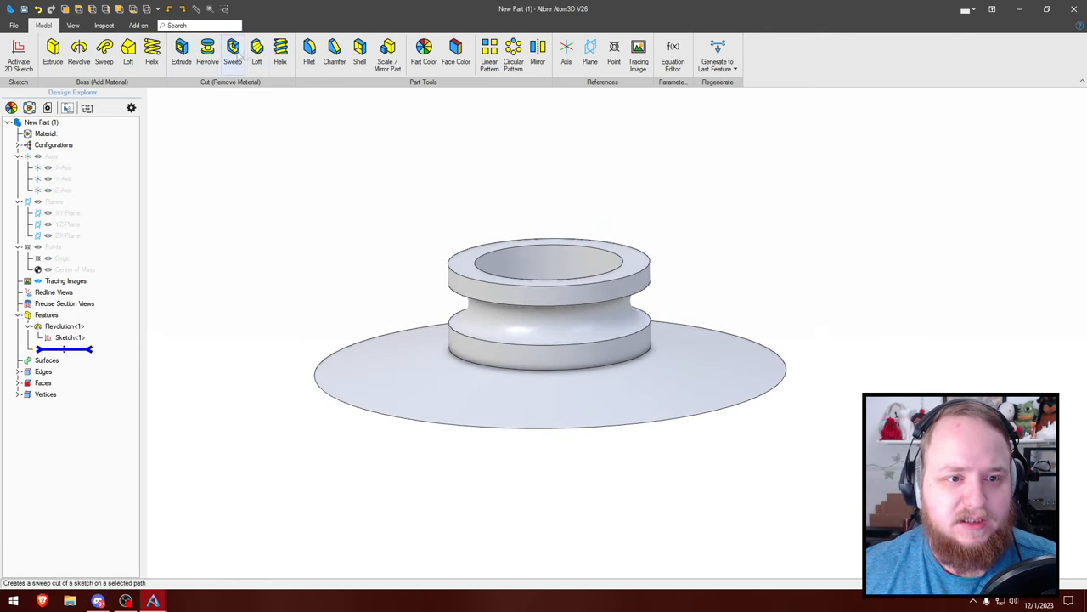
Fillet the handle's top rim and groove edges at the default radius
left_click(309, 51)
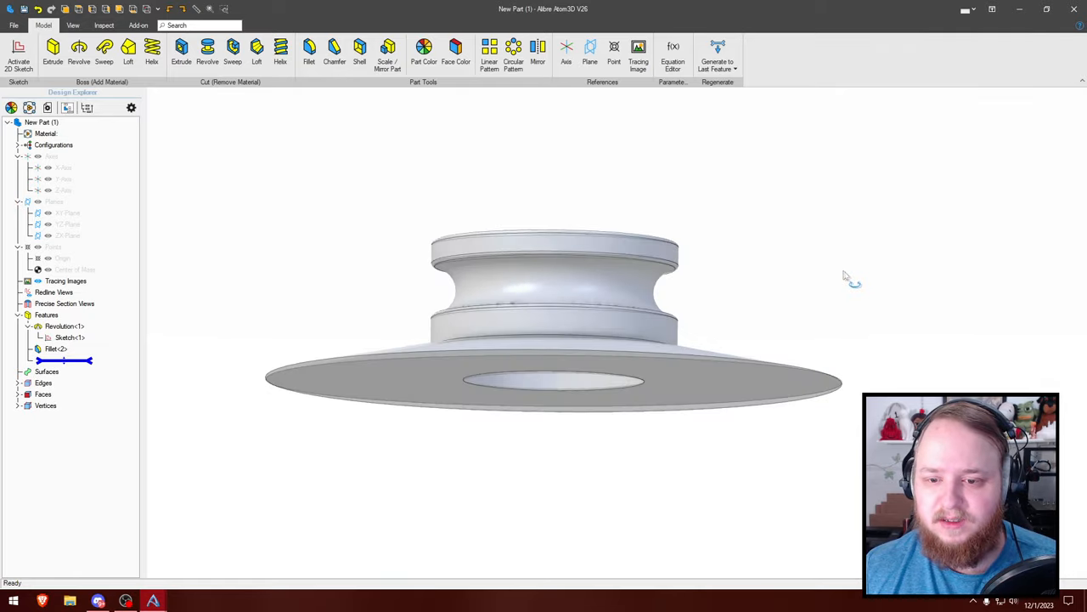
left_click_drag(846, 276, 799, 293)
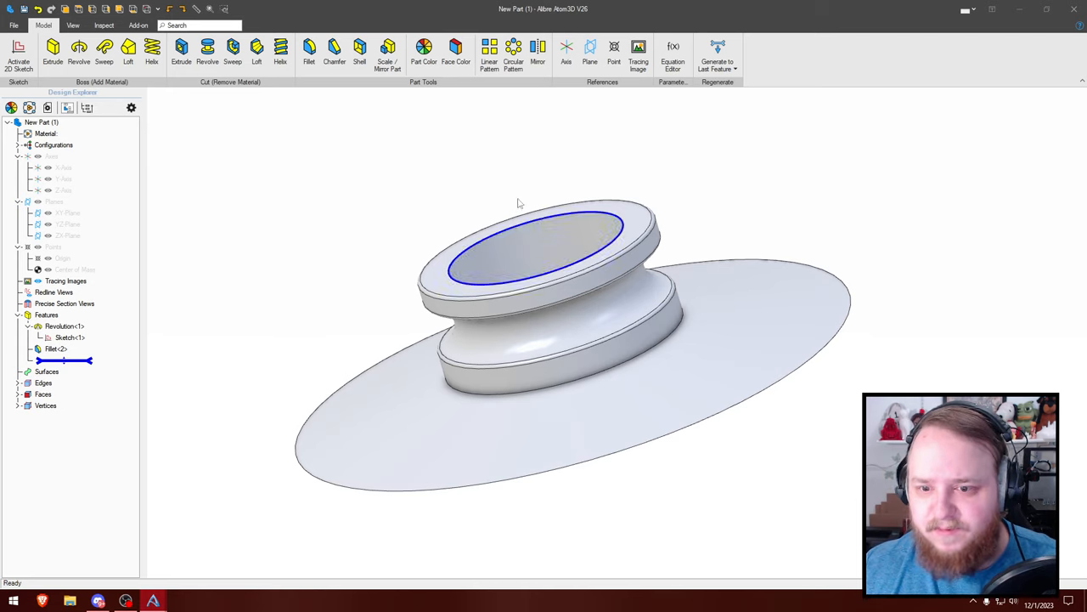
double_click(56, 349)
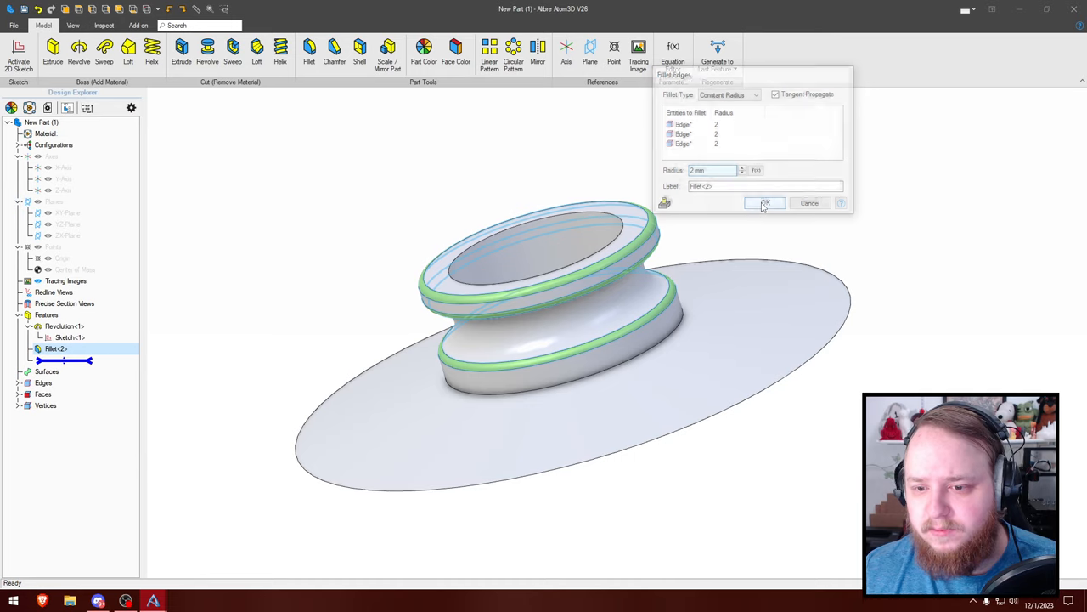
left_click(764, 204)
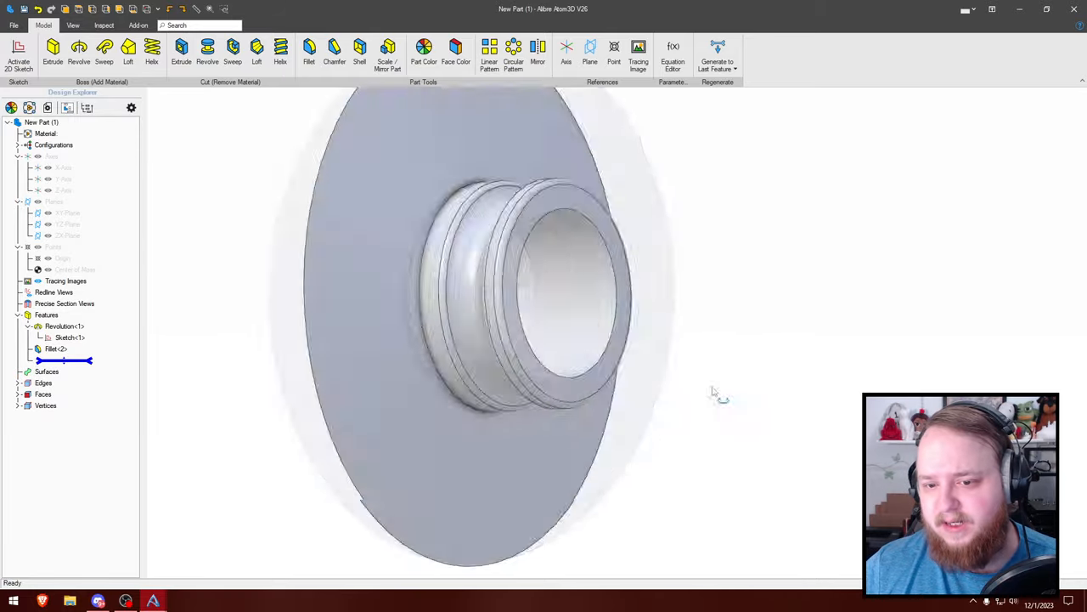
left_click_drag(713, 393, 779, 537)
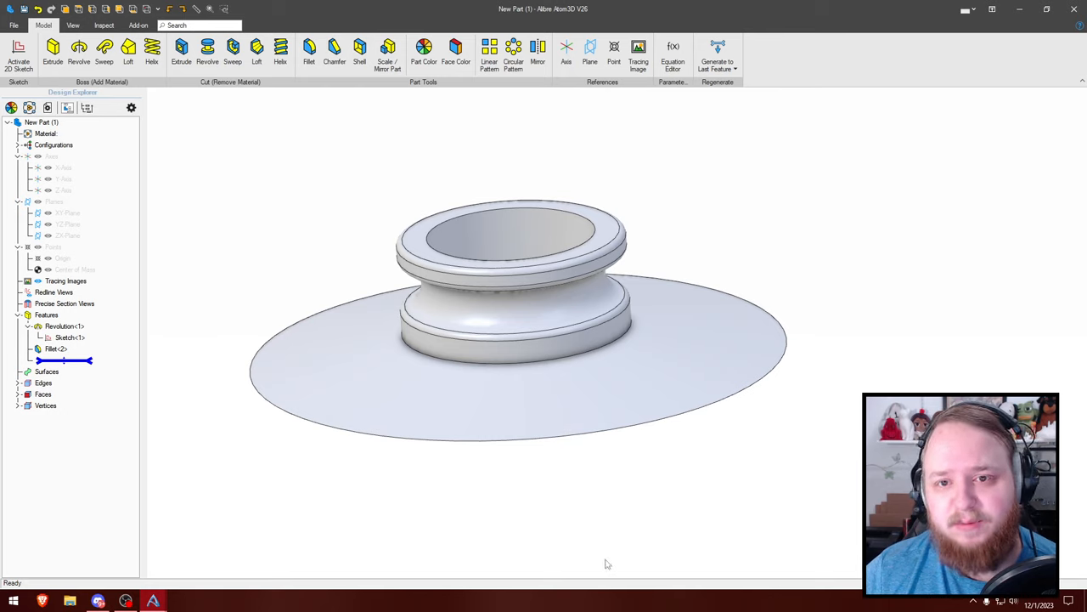
left_click(510, 238)
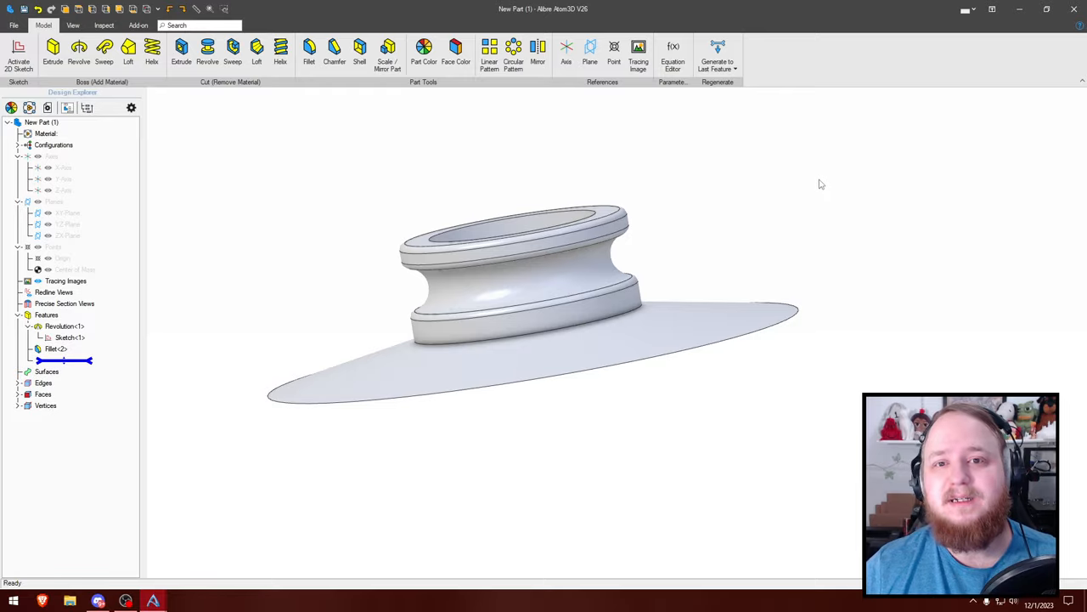
mouse_move(817, 177)
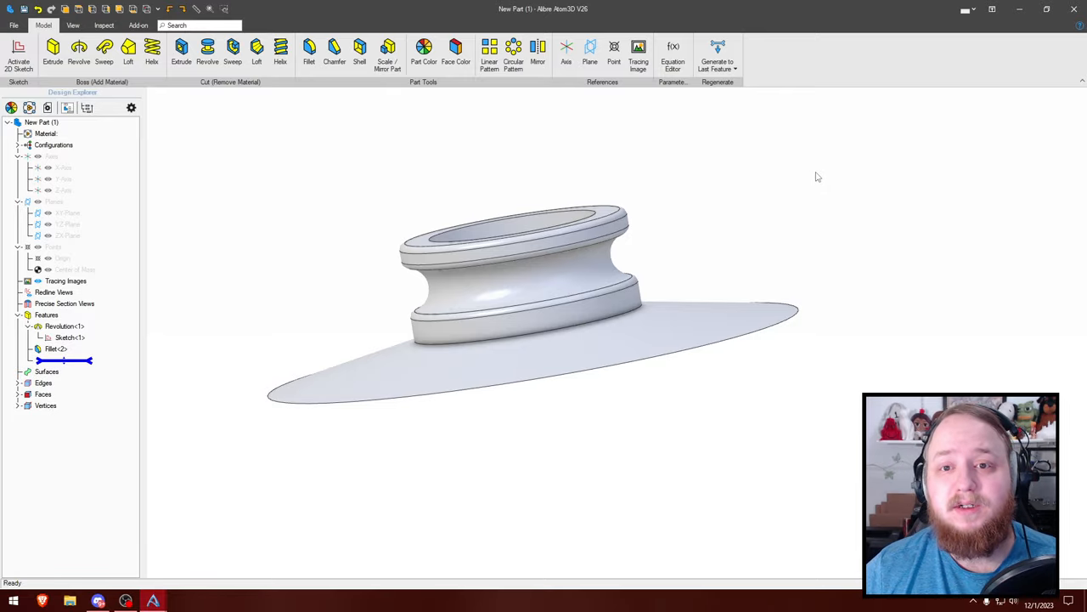